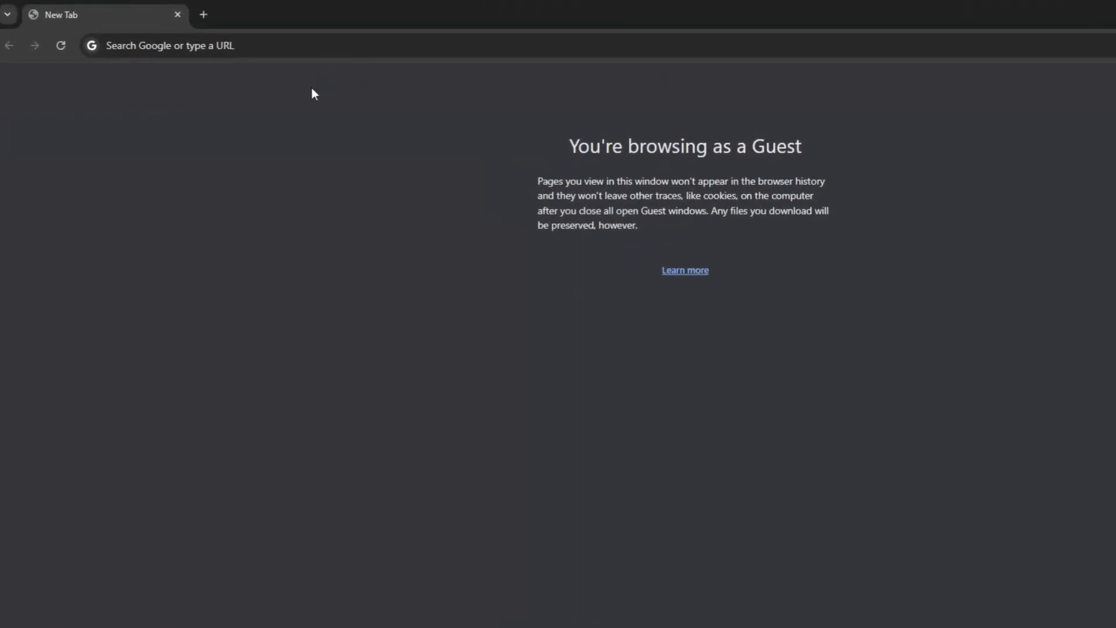
Download RIP Tweaks Free Pack V5.zip from the Discord free-tweaks channel, accepting the warning.
text(disco)
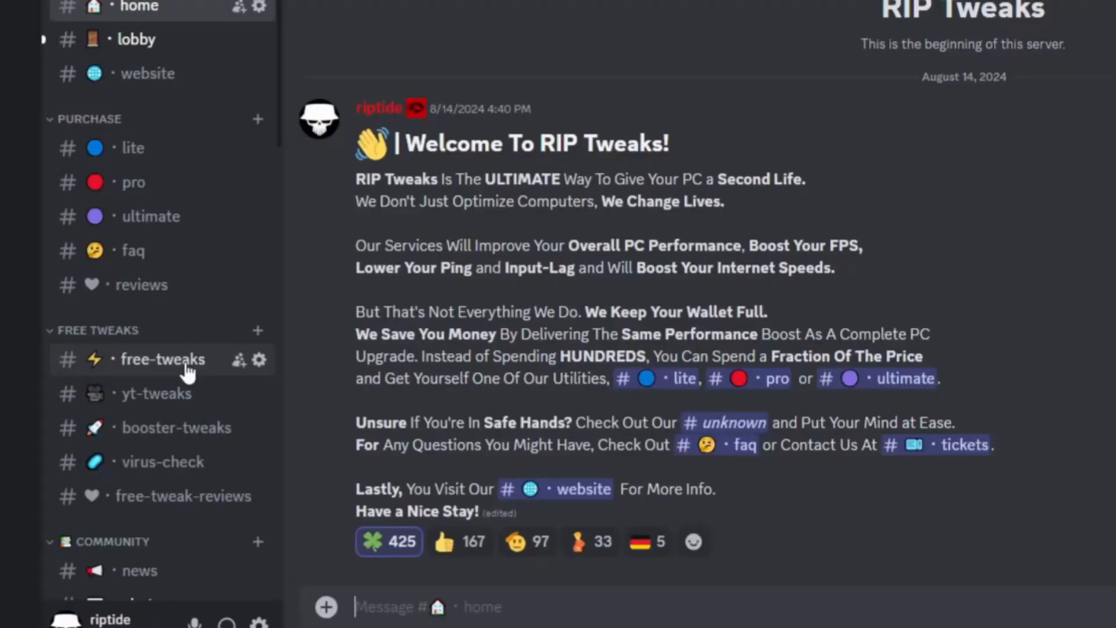
click(162, 359)
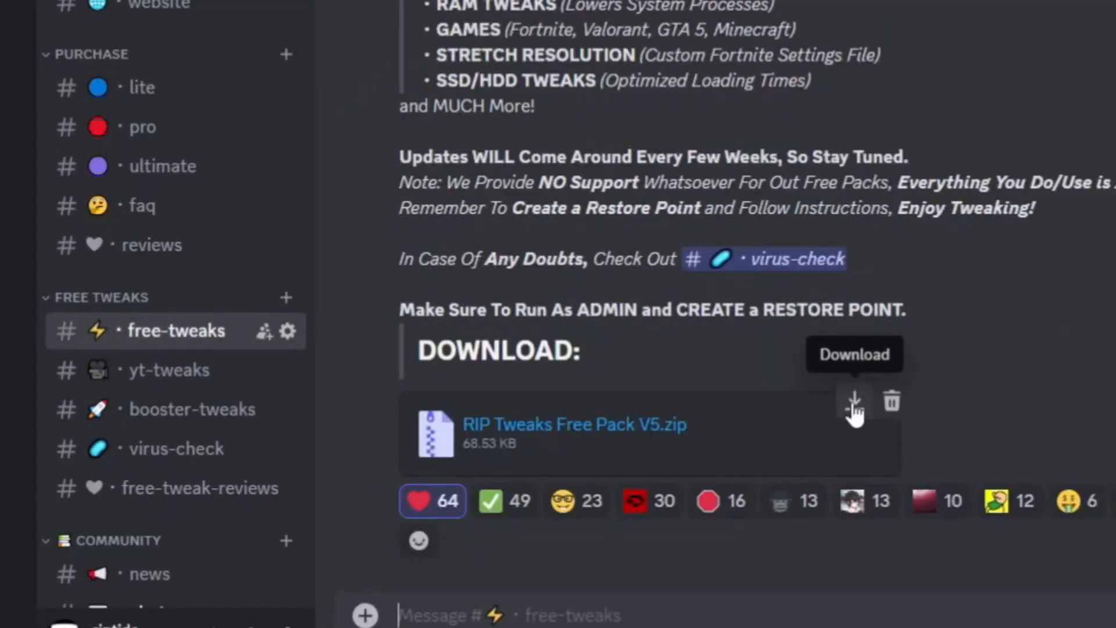
click(854, 406)
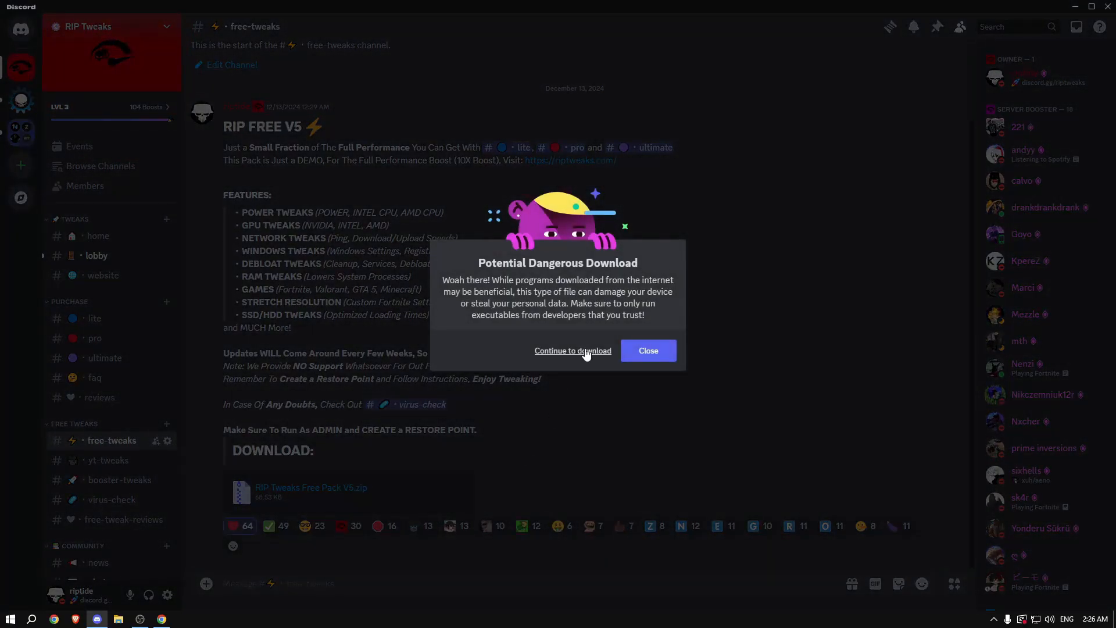
click(572, 350)
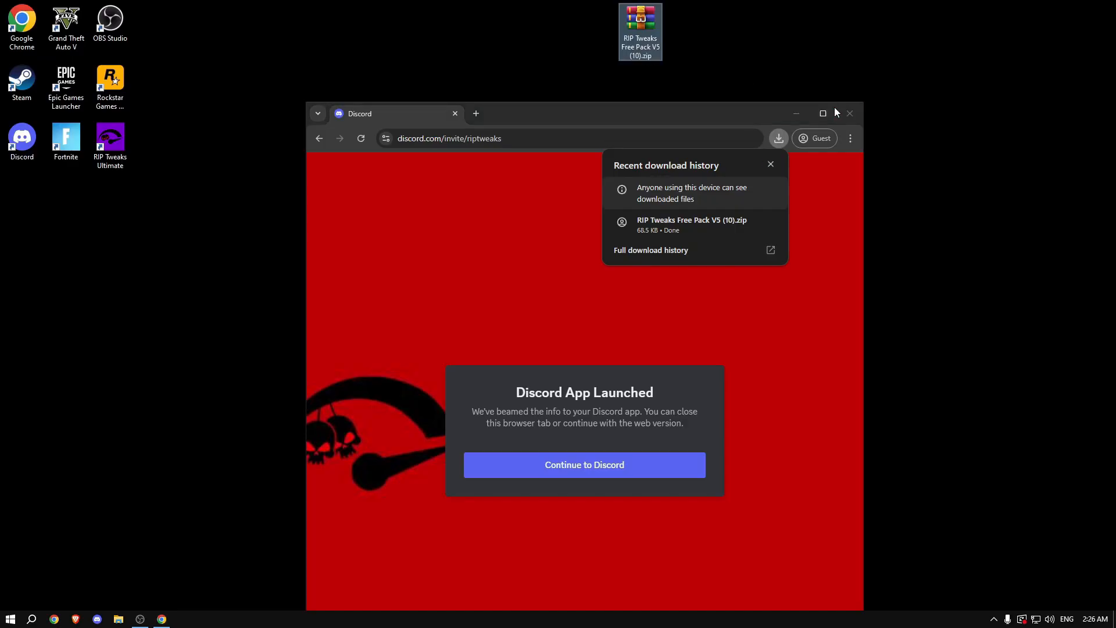
Extract the zip, open the RIP Tweaks Free Pack V5.1 folder and launch the admin batch script.
right_click(640, 31)
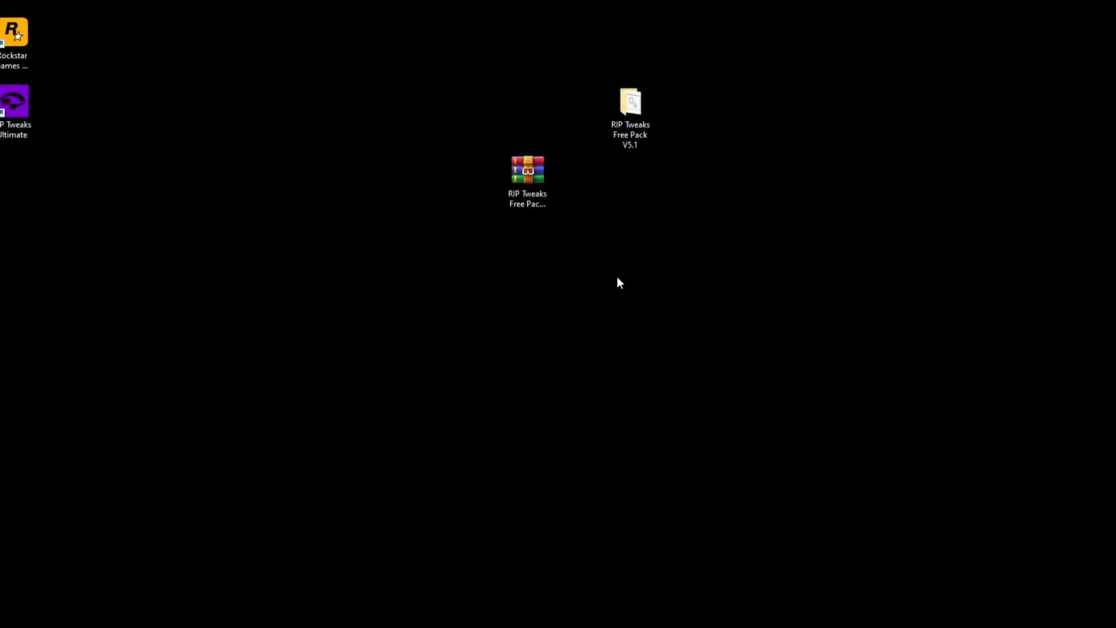
double_click(629, 104)
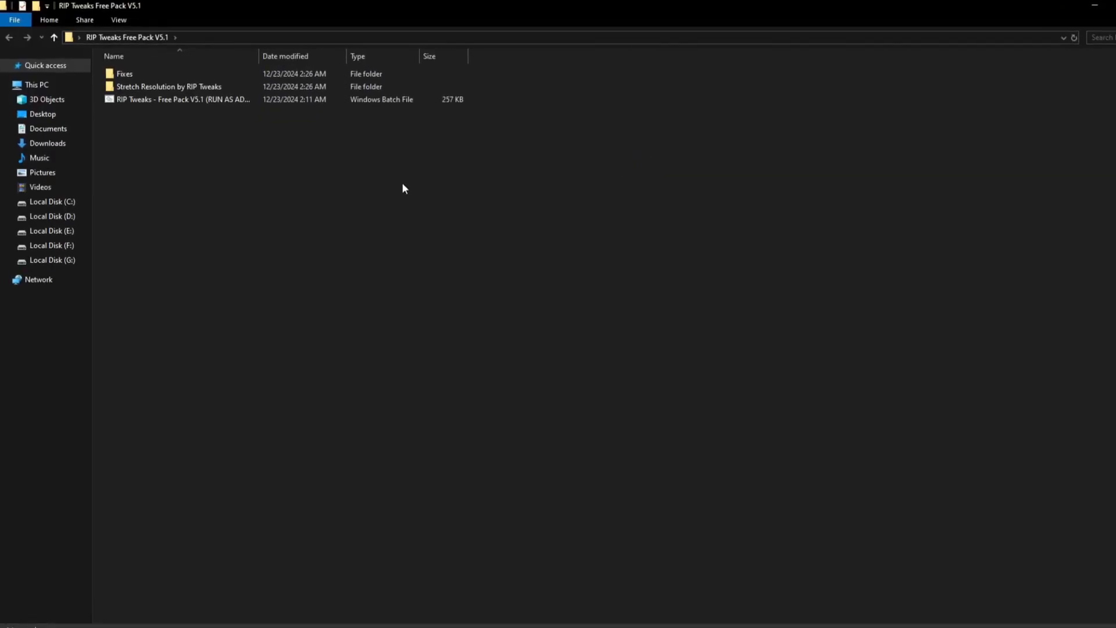
double_click(182, 98)
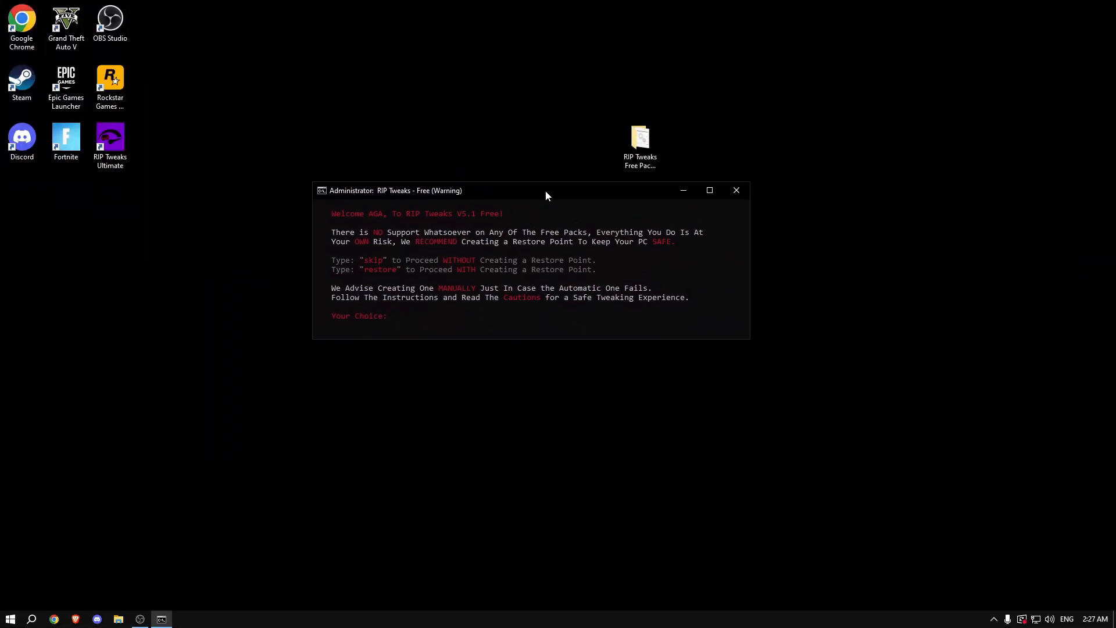
Accept the restore point, navigate the tweak menus to RAM Tweaks, and bring up Task Manager.
text(rest)
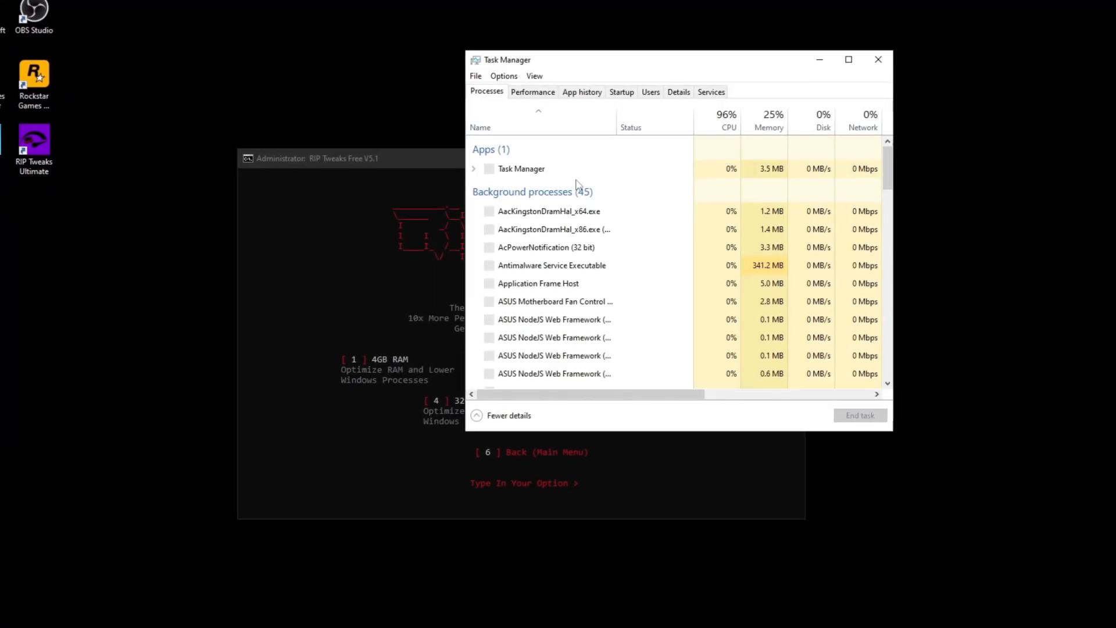
Confirm 32 GB RAM and SSD drive C, then choose option 9 and close the windows.
click(532, 92)
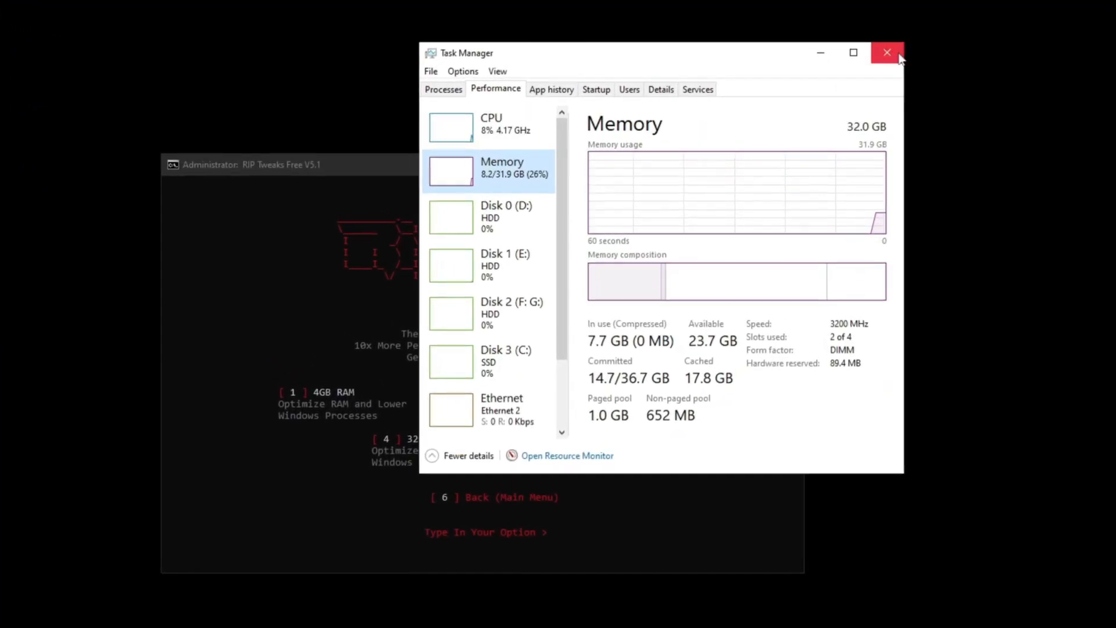
click(887, 53)
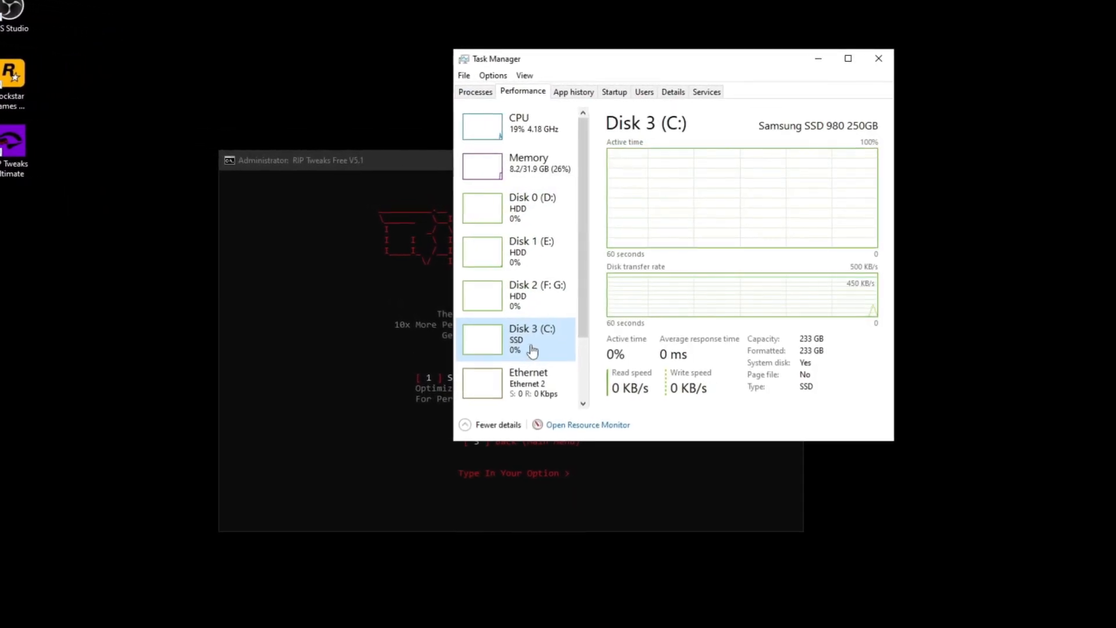
click(335, 161)
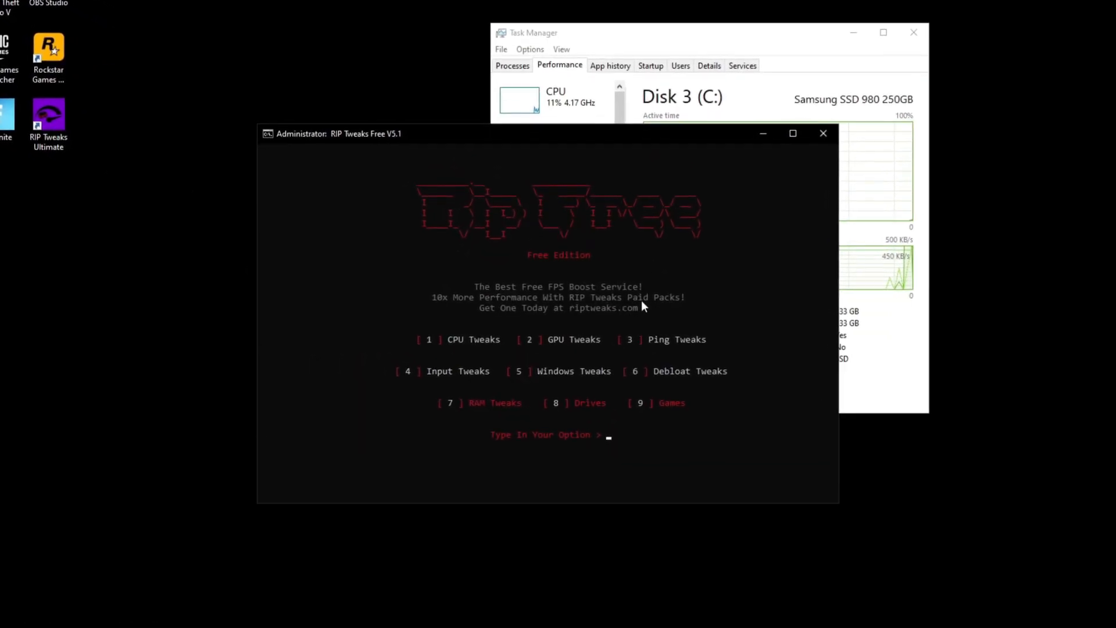
text(9)
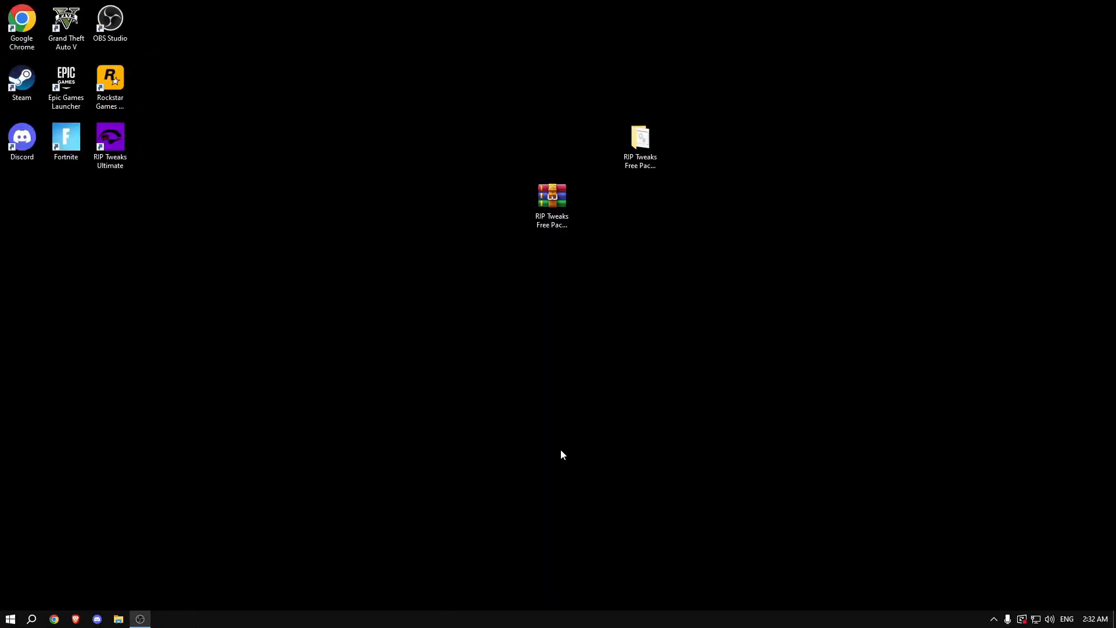
Run %localappdata% to reach Fortnite's FortniteGame Saved Config folder.
double_click(551, 197)
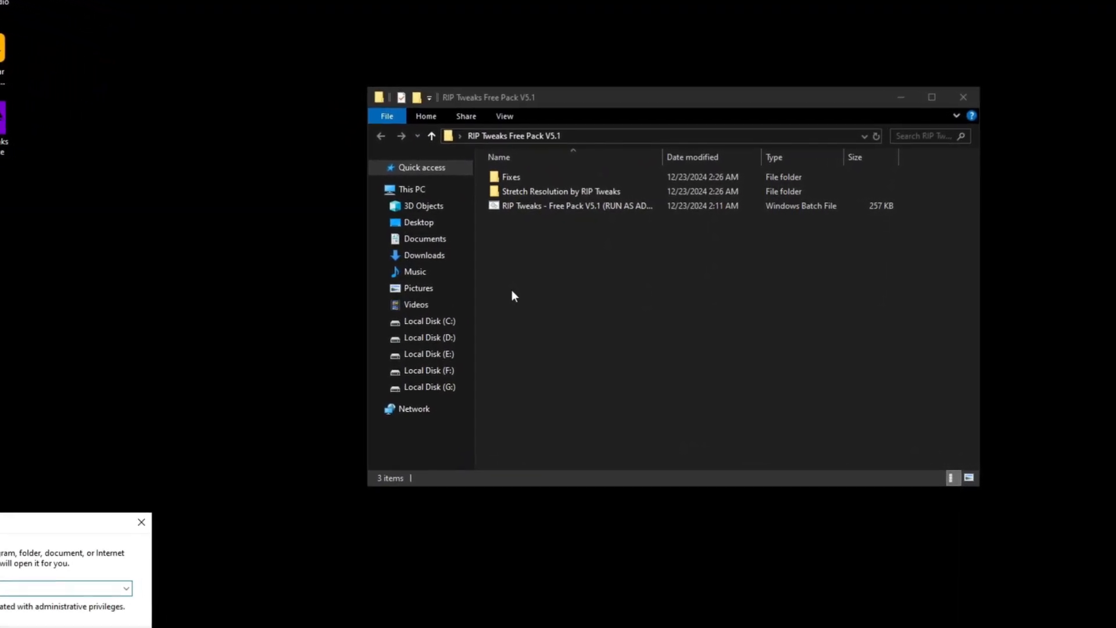
text(%localappdata)
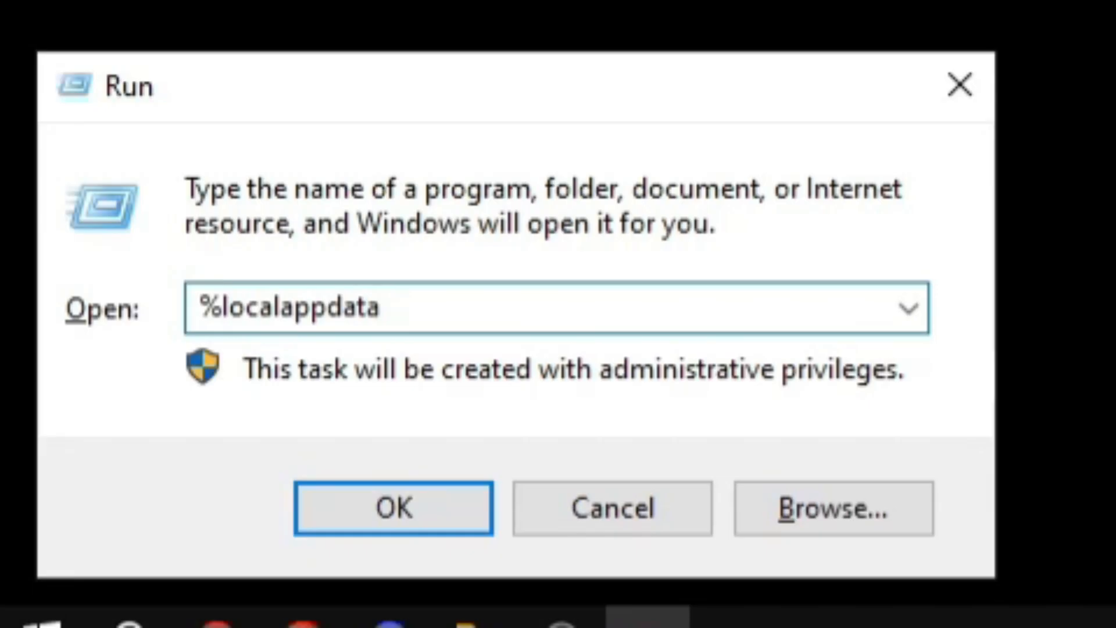
text(%)
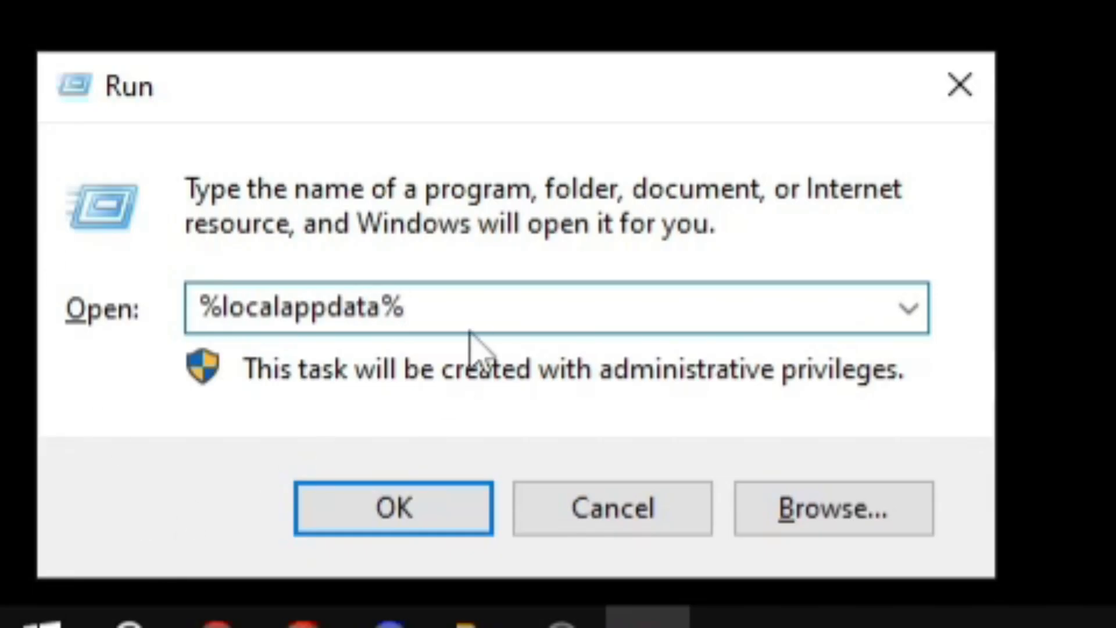
click(392, 508)
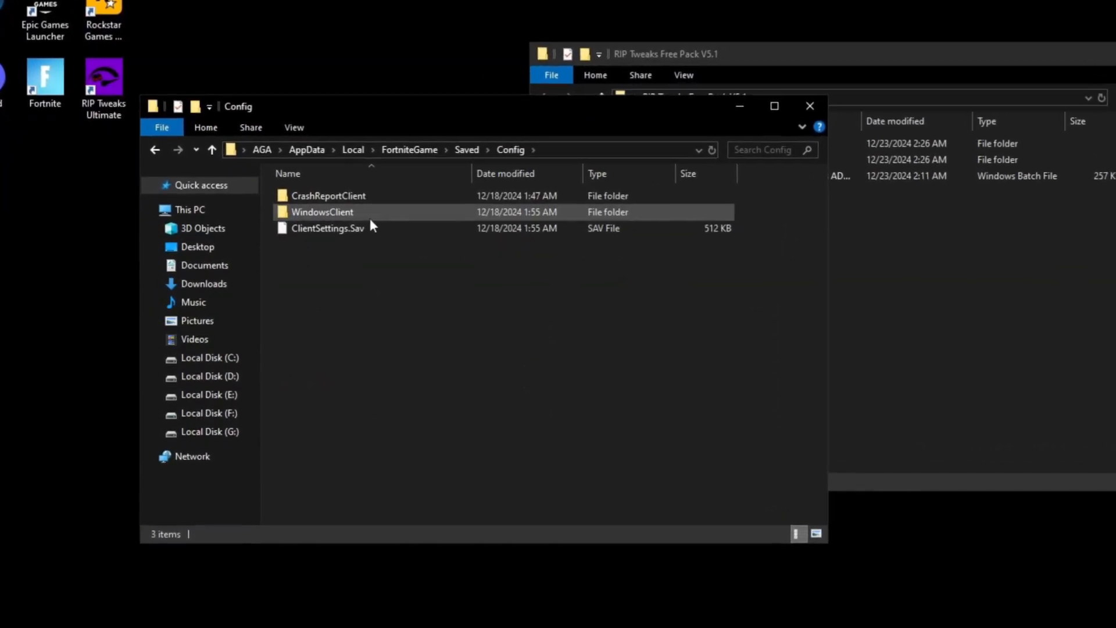
Replace WindowsClient's GameUserSettings.ini with the Stretch Resolution pack's native 1920x1080 file.
double_click(320, 211)
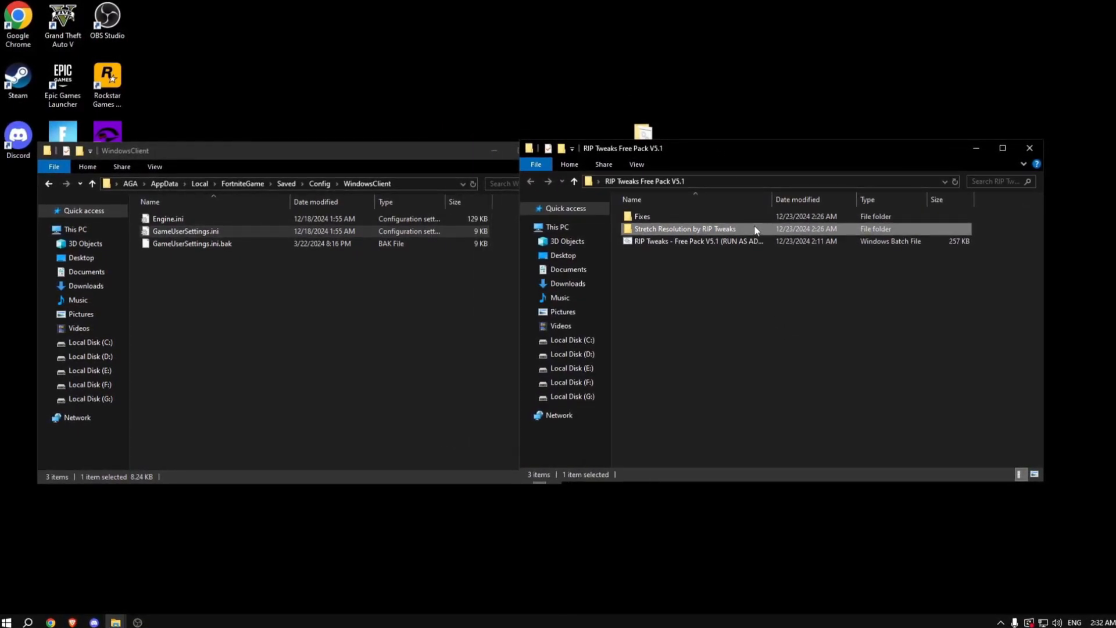
double_click(686, 229)
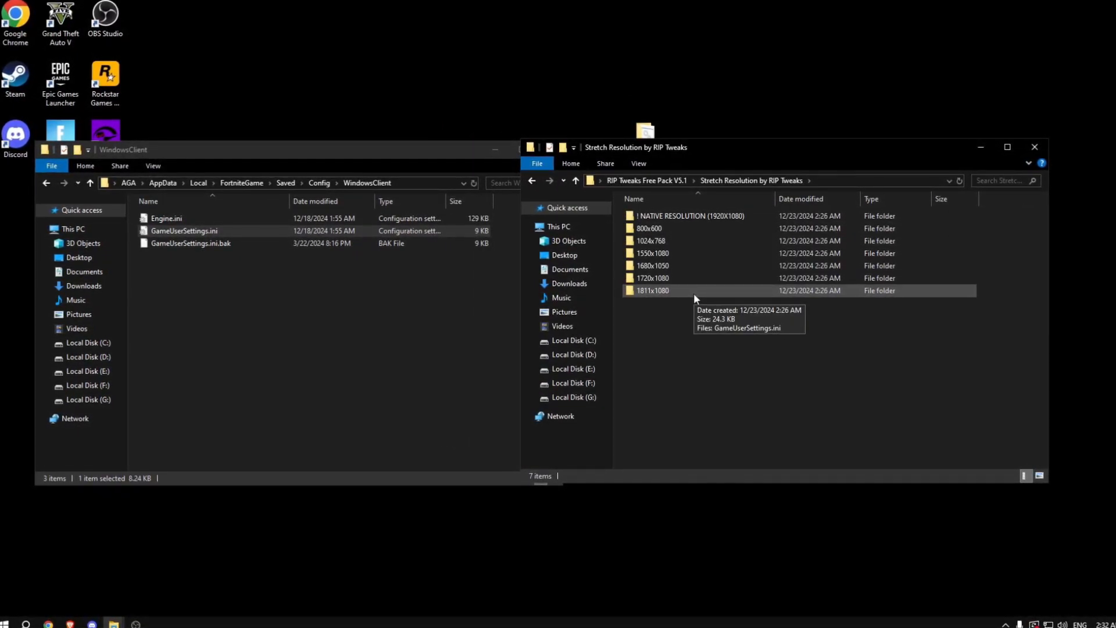
double_click(690, 216)
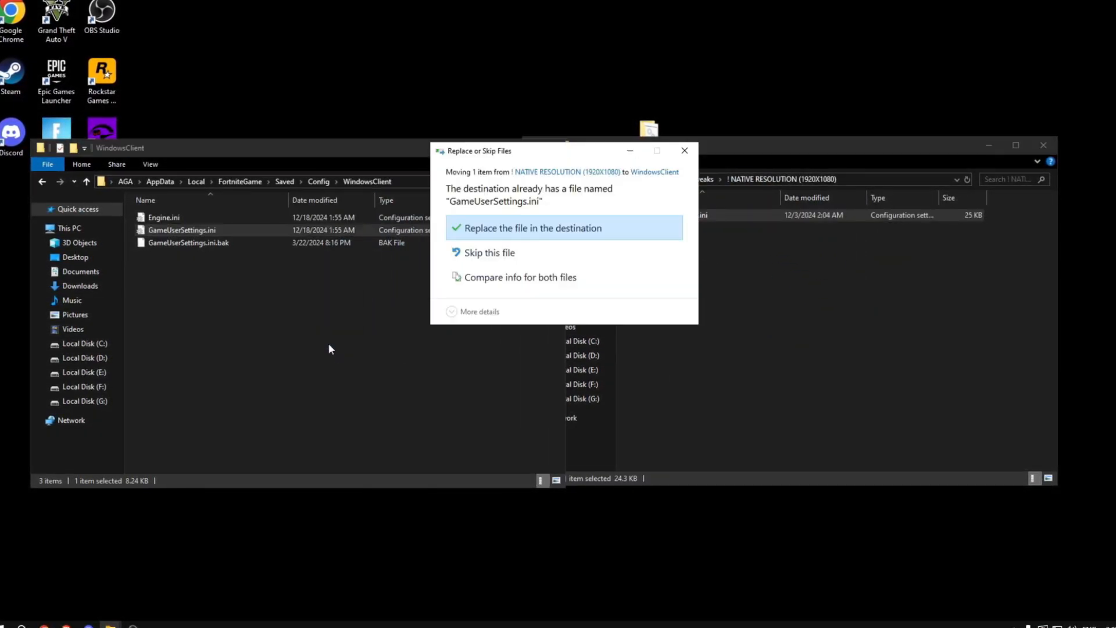
click(531, 228)
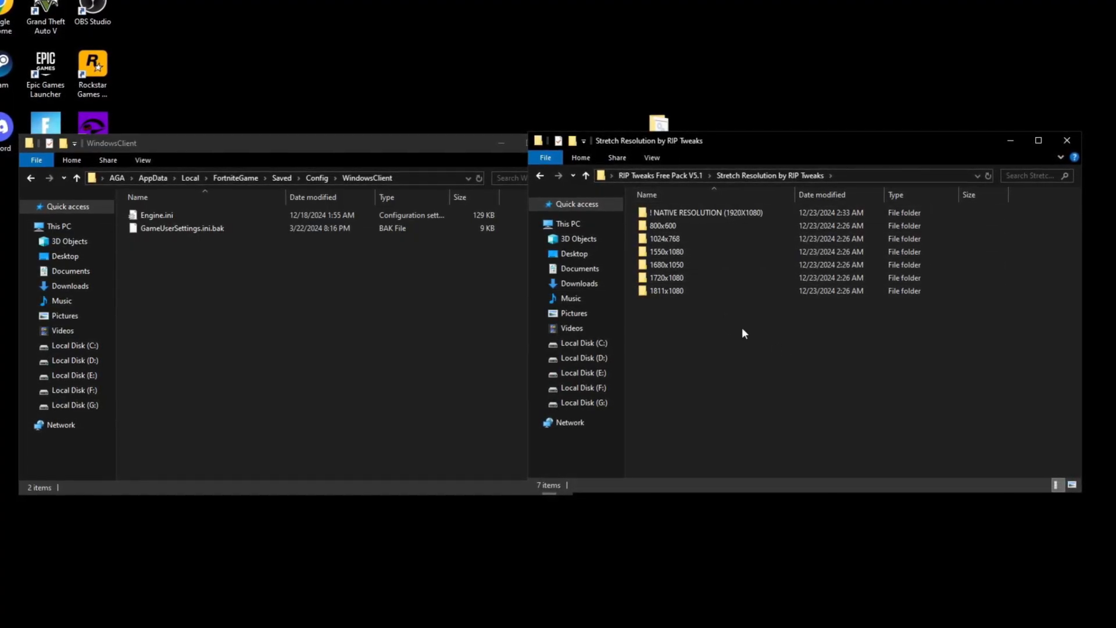
double_click(667, 278)
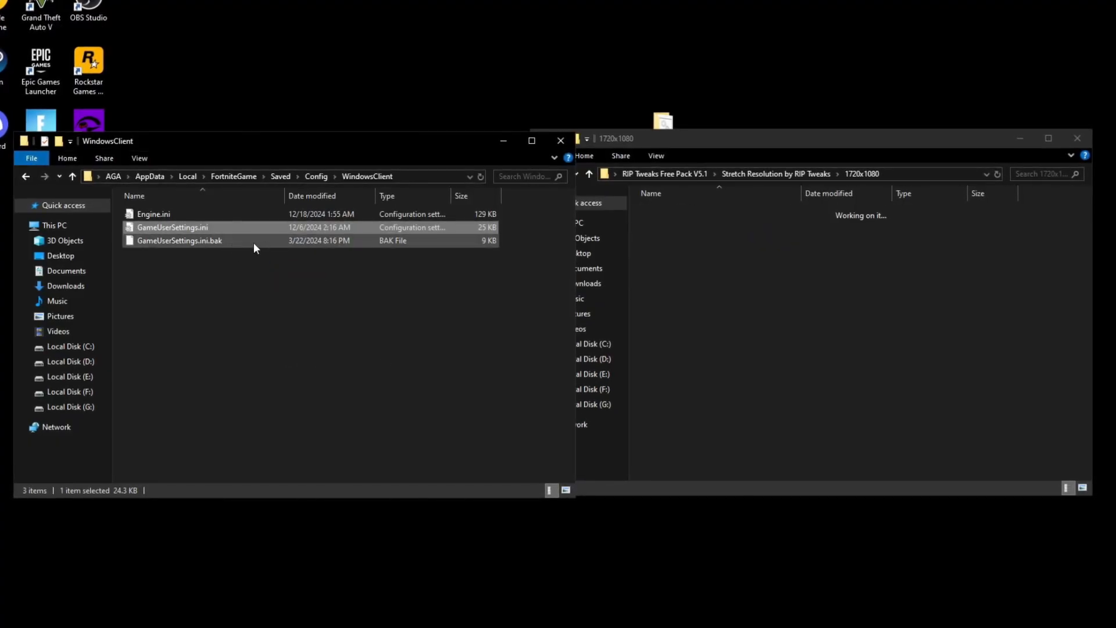
click(260, 289)
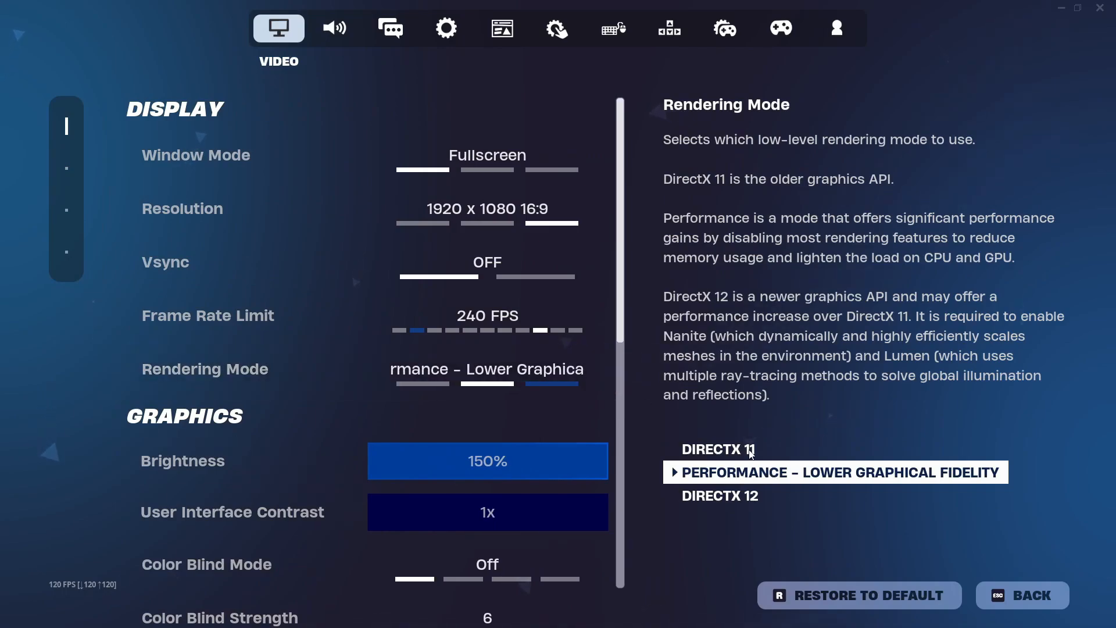
Set Fortnite's Video Rendering Mode to DIRECTX 11 and apply the change.
scroll(down, 3)
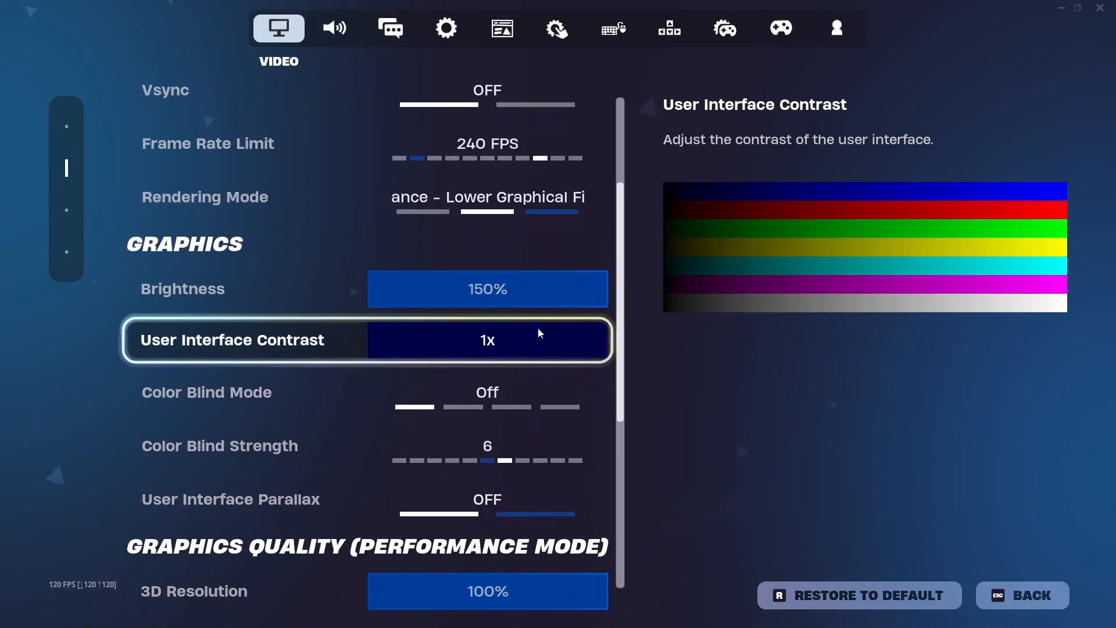
scroll(down, 3)
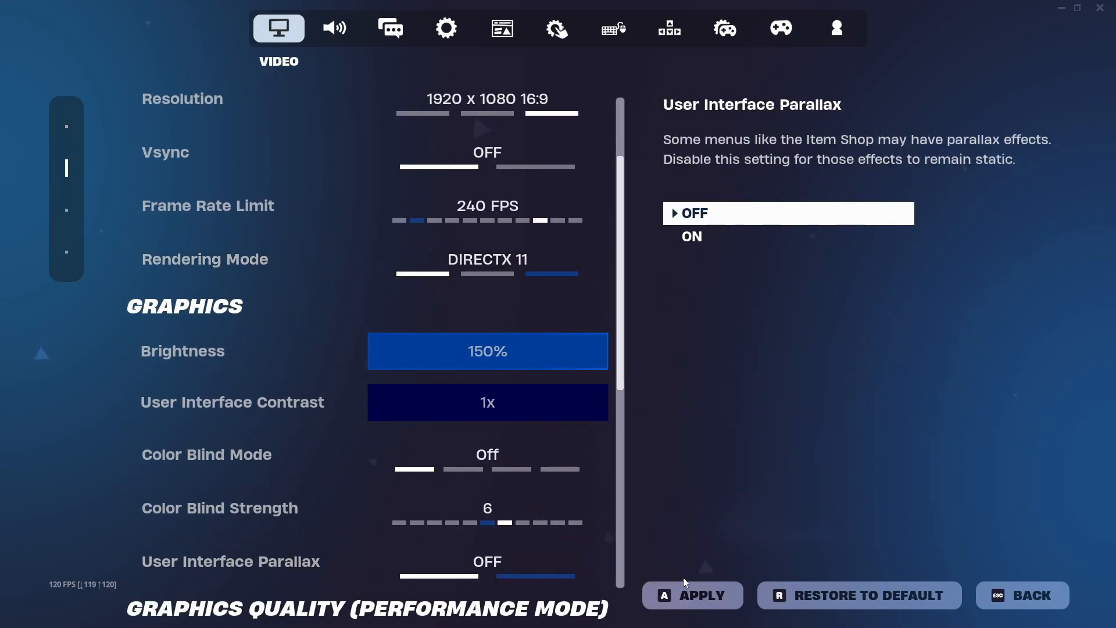
click(691, 595)
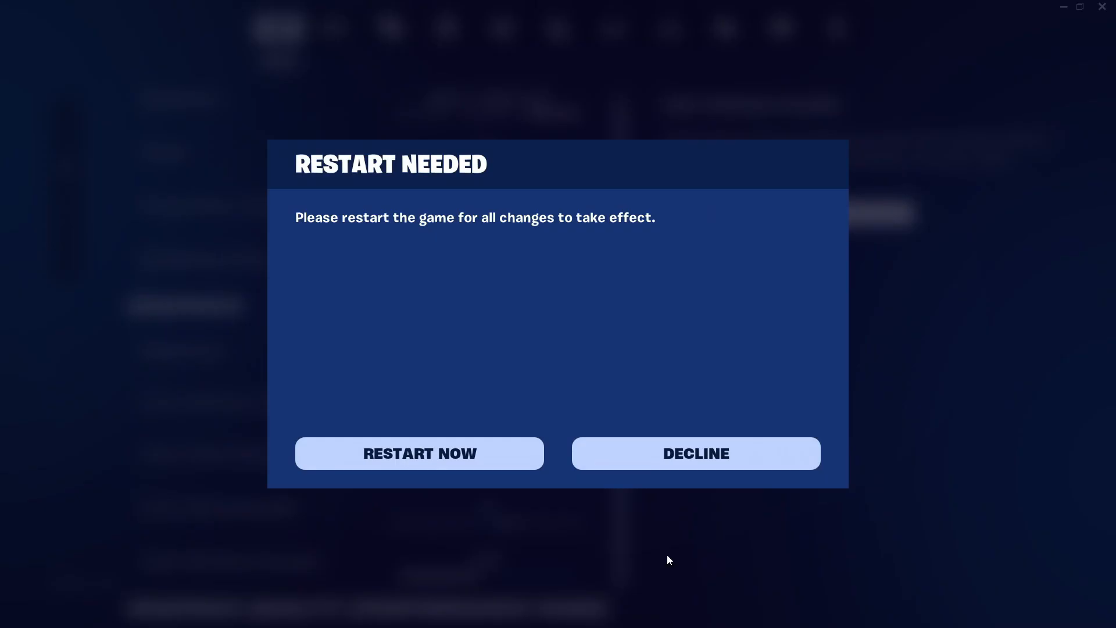
Decline the Restart Needed prompt and set NVIDIA Reflex Low Latency to On +Boost.
click(694, 454)
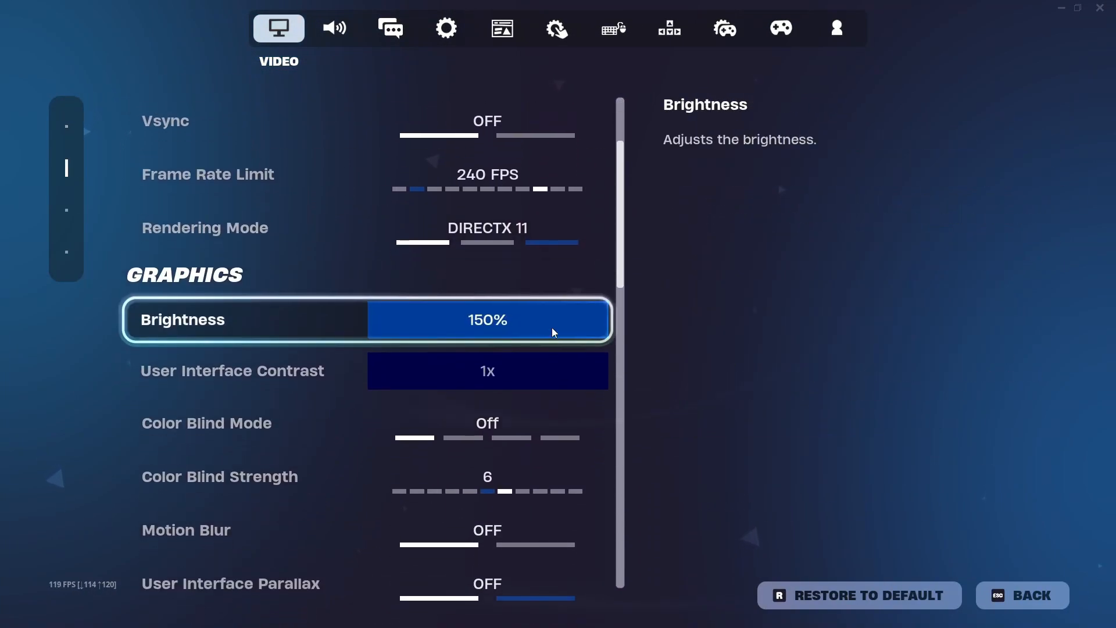
scroll(down, 3)
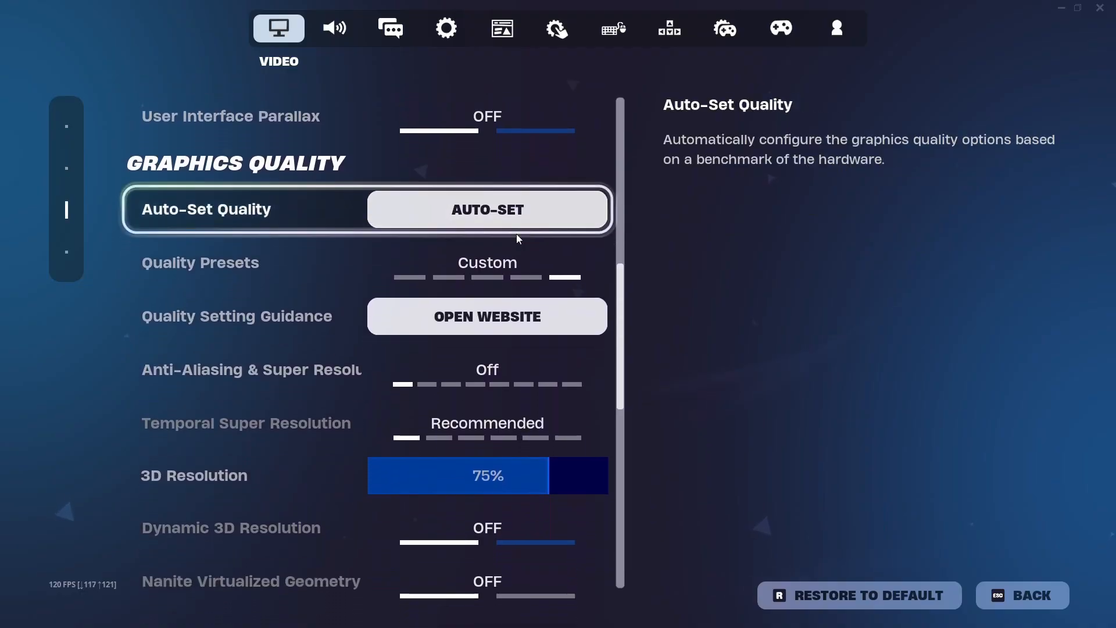
scroll(down, 3)
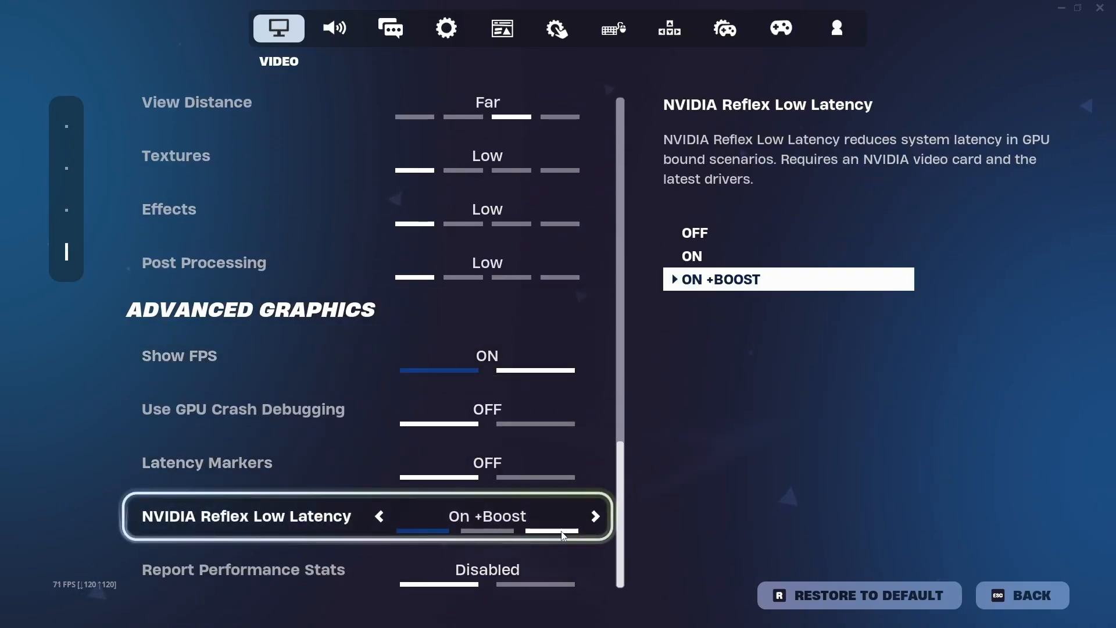
key(up)
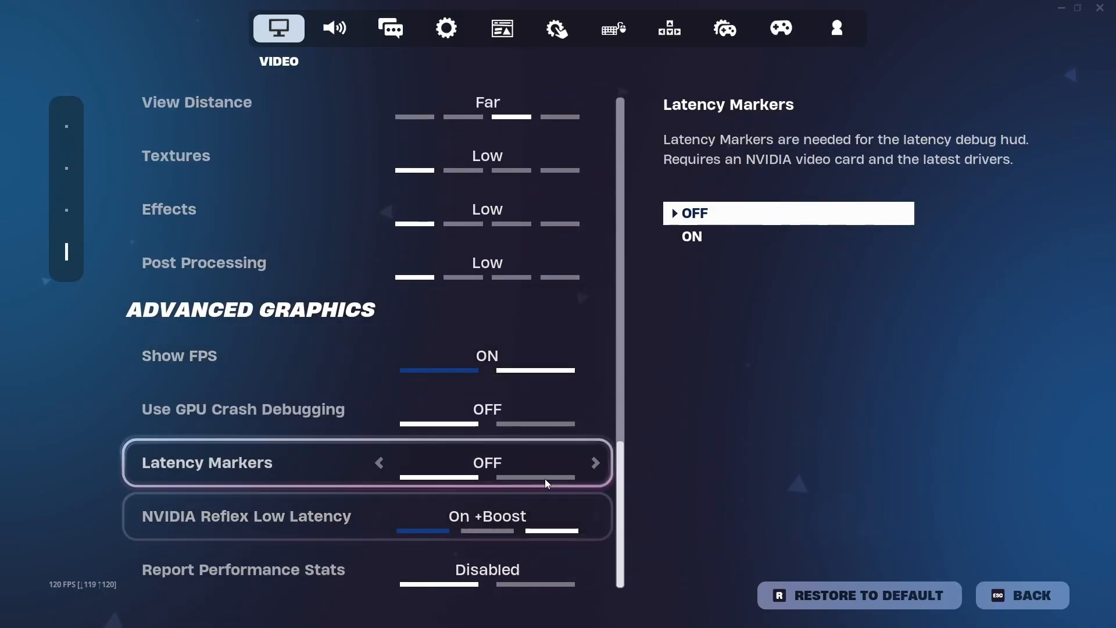
scroll(up, 3)
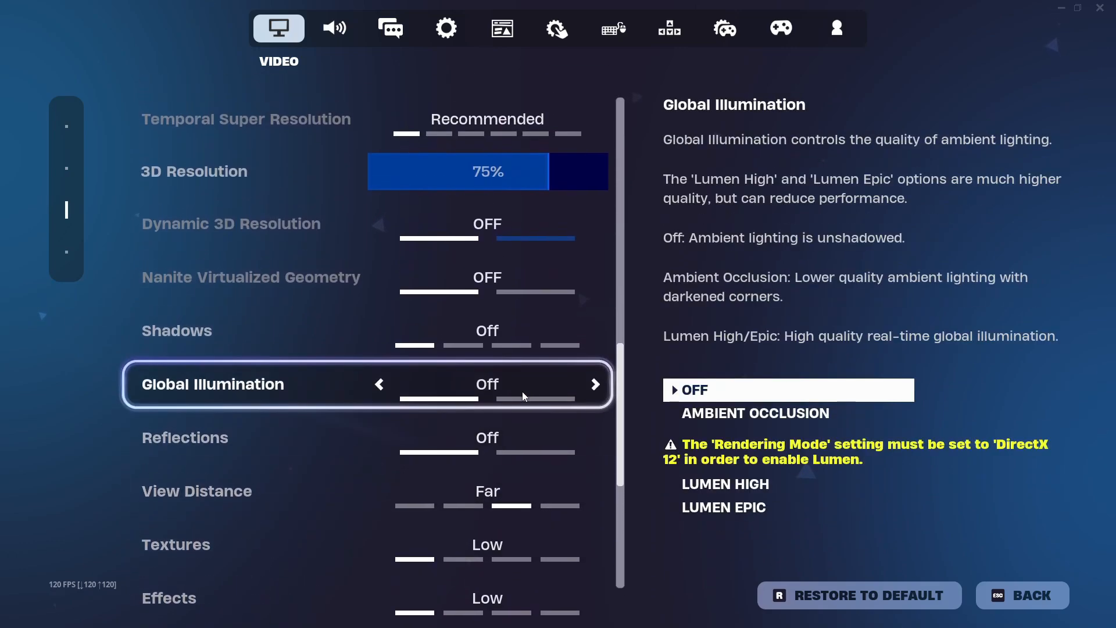